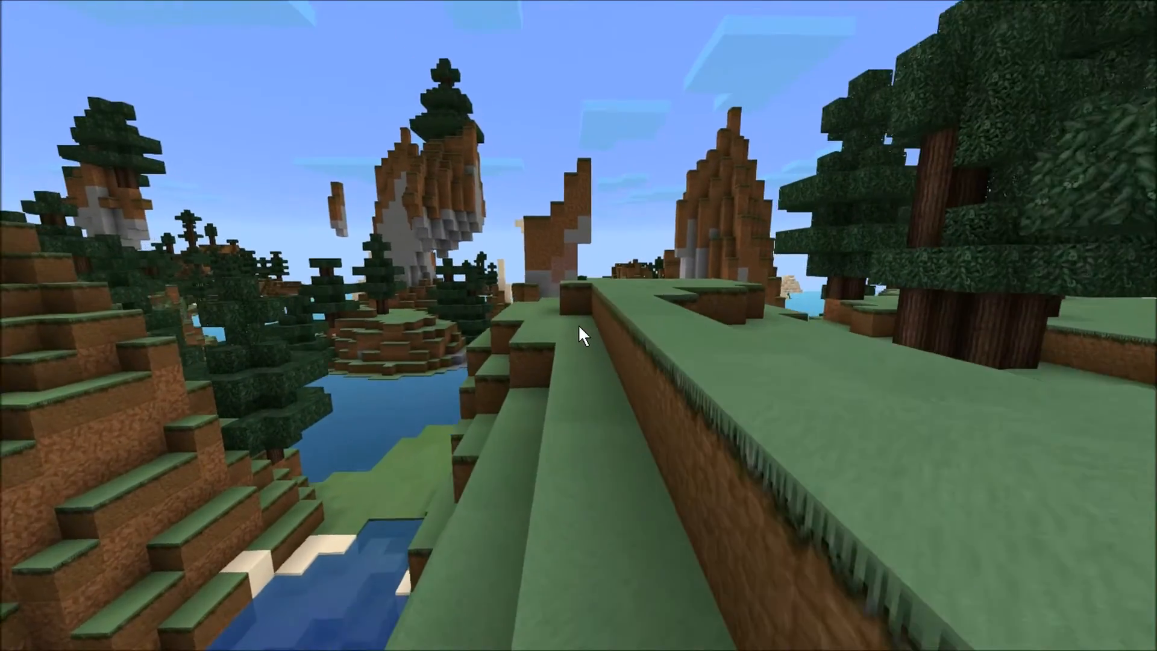
pyautogui.moveTo(579, 334)
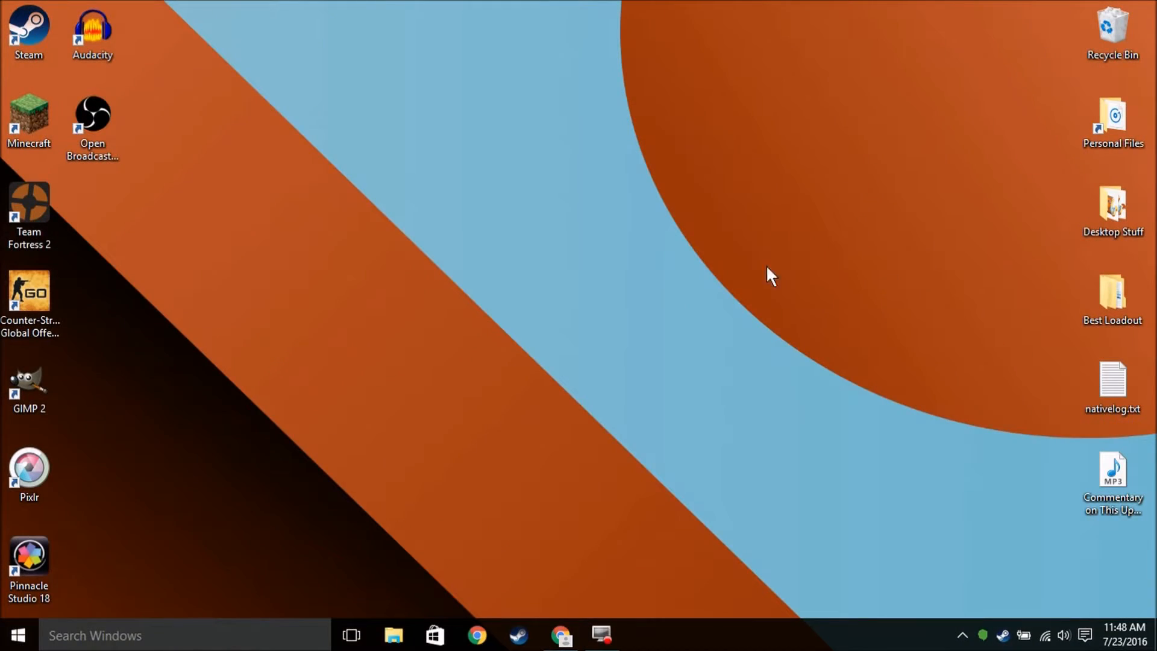
# From Downloads, extract SoartexFaithful.zip into a SoartexFaithful folder and close the window
pyautogui.write('downloa')
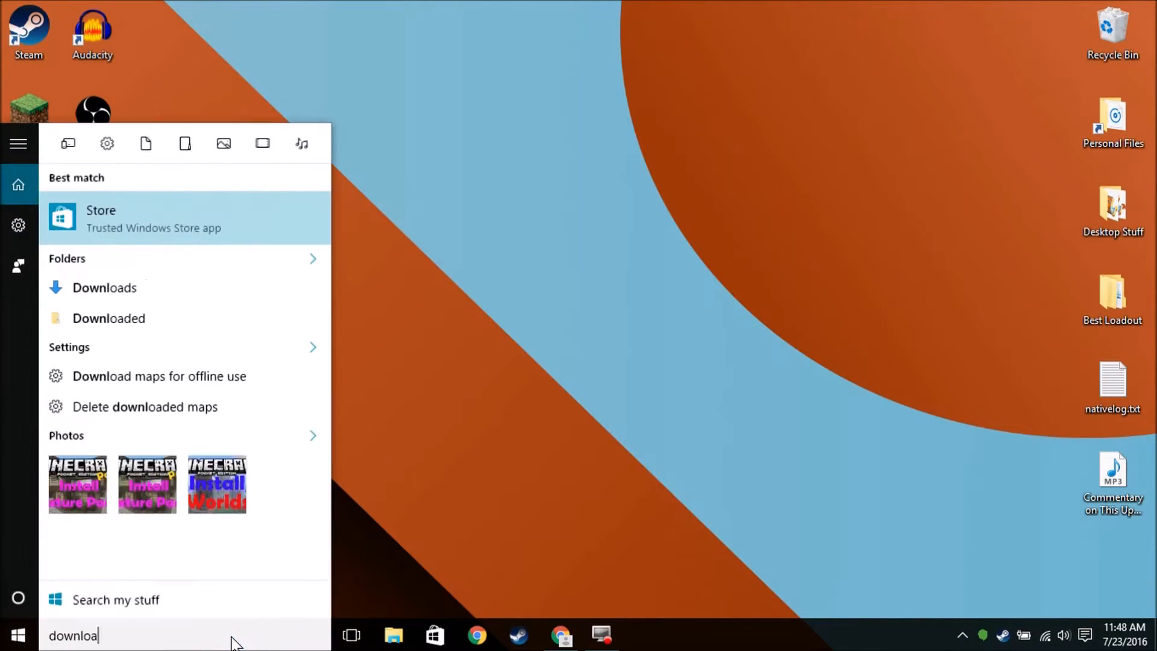
pyautogui.click(103, 289)
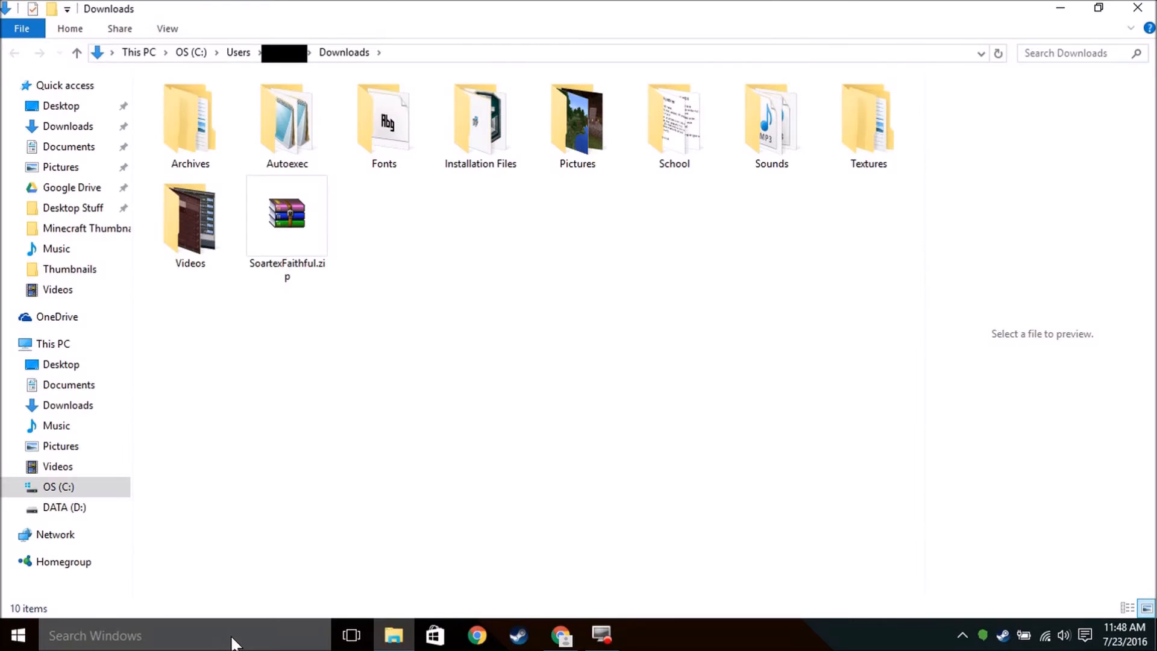
pyautogui.moveTo(286, 214)
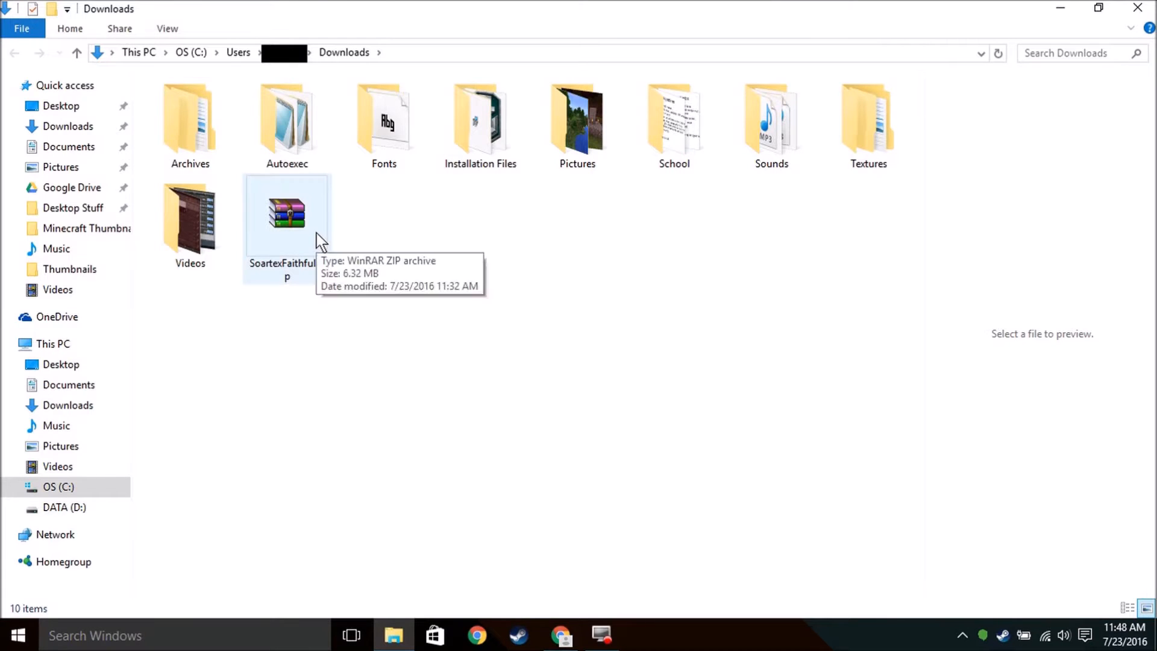
pyautogui.rightClick(287, 214)
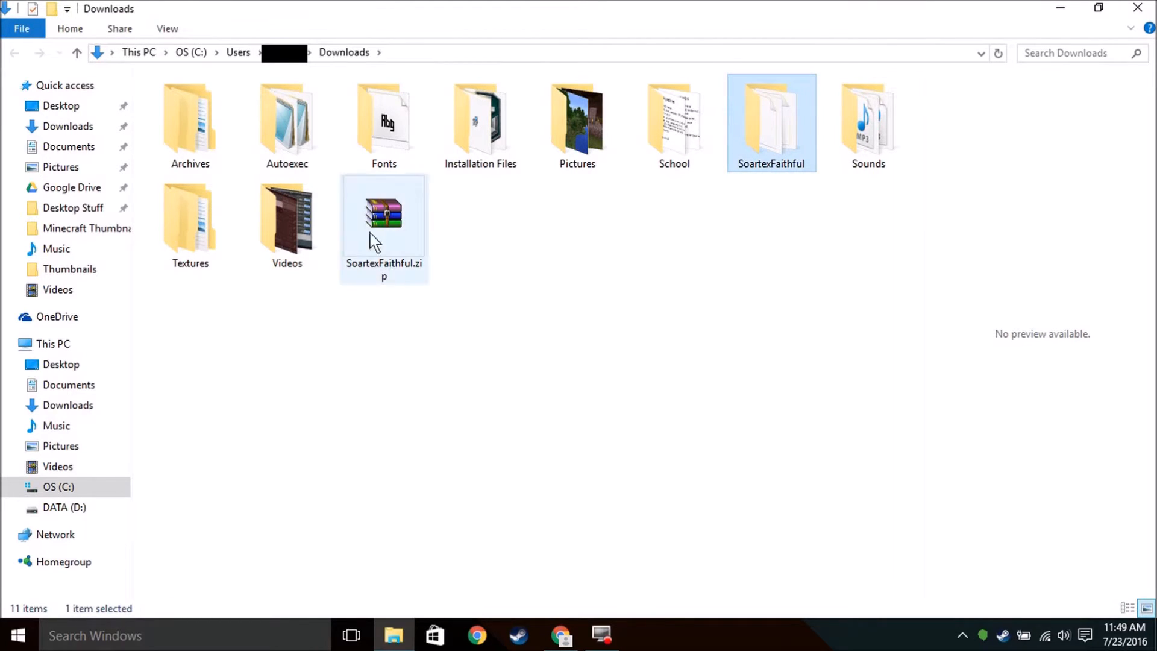
pyautogui.click(384, 216)
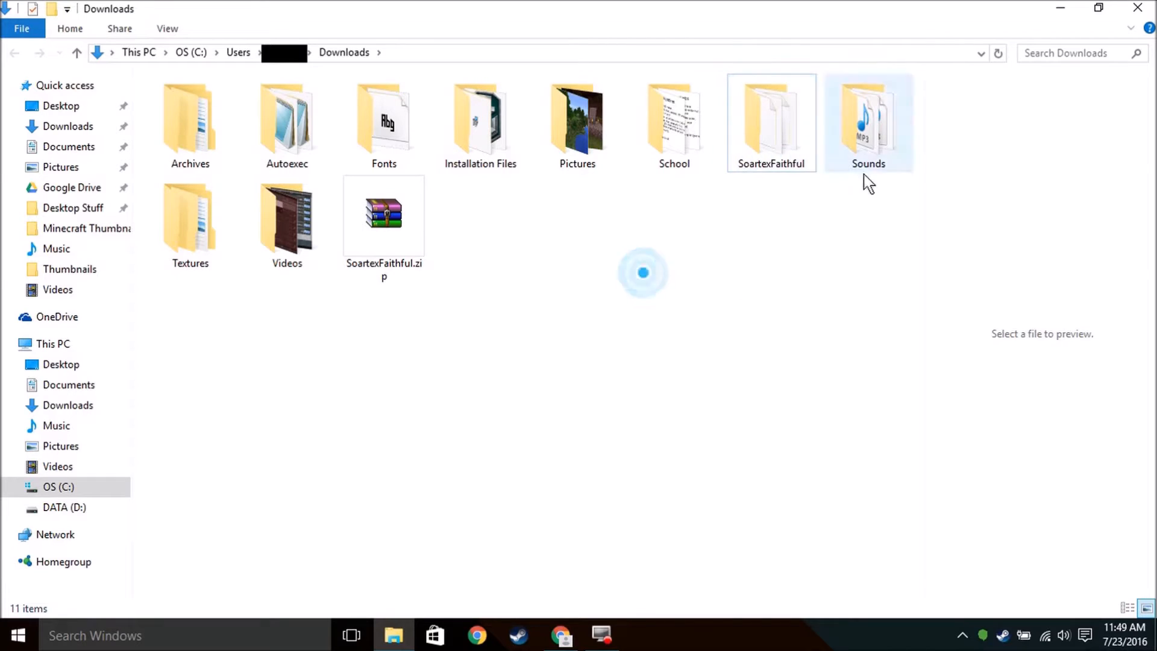
pyautogui.click(771, 121)
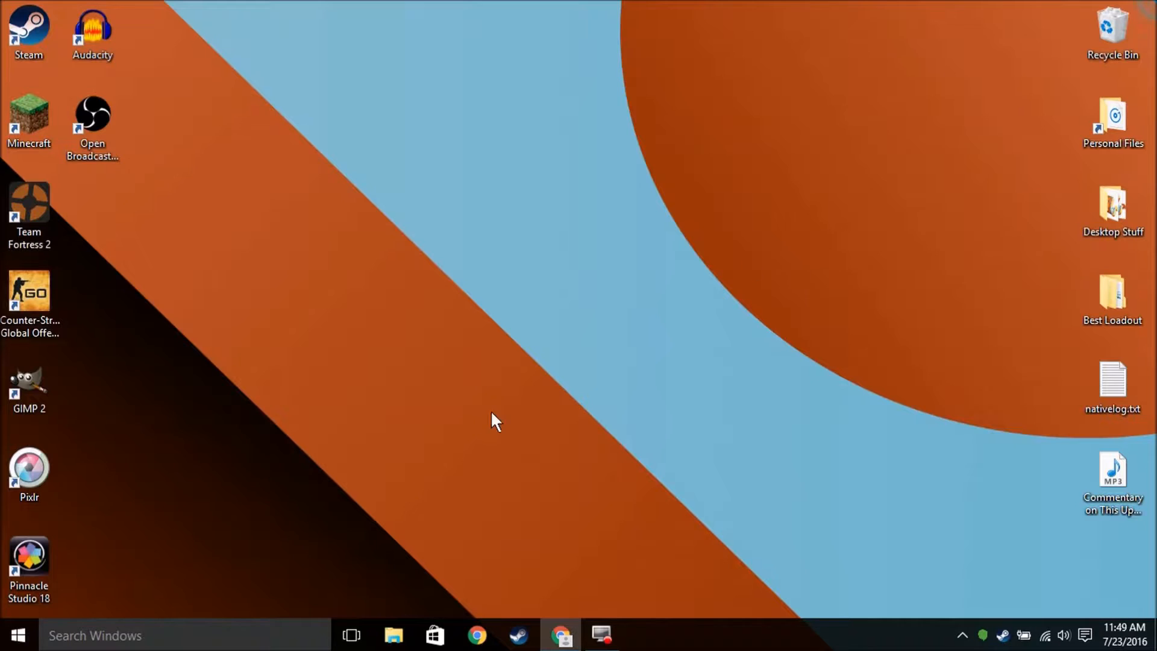
# Via %appdata%, reach AppData\Local and browse into its Programs\Common subfolder
pyautogui.write('5')
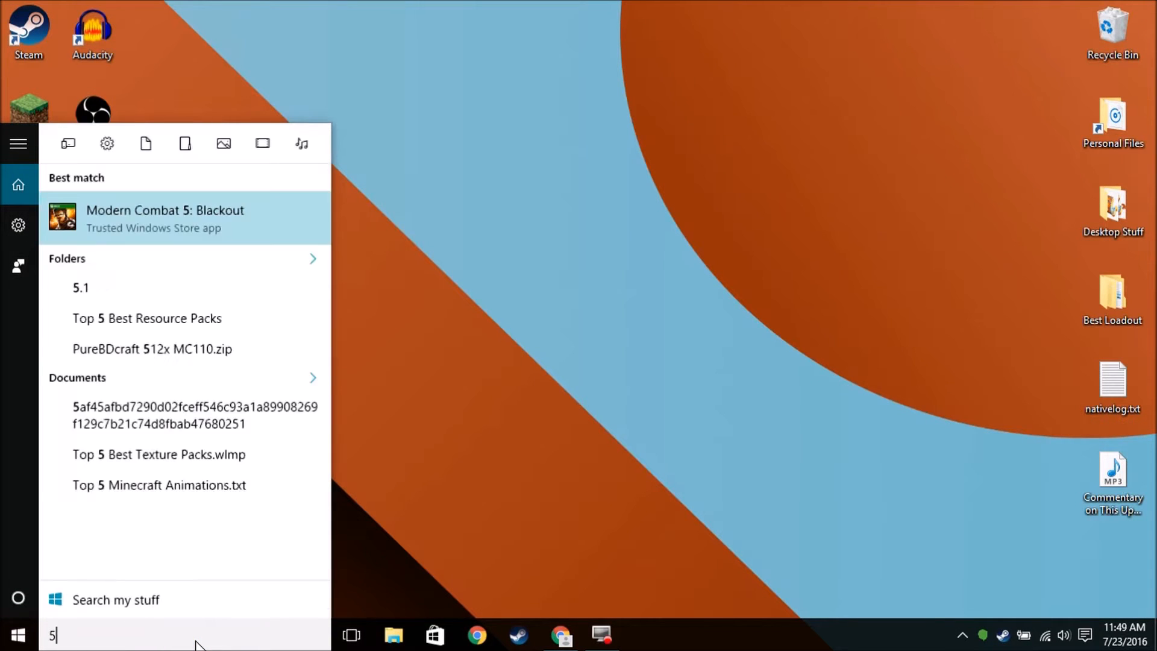
pyautogui.write('%appdata')
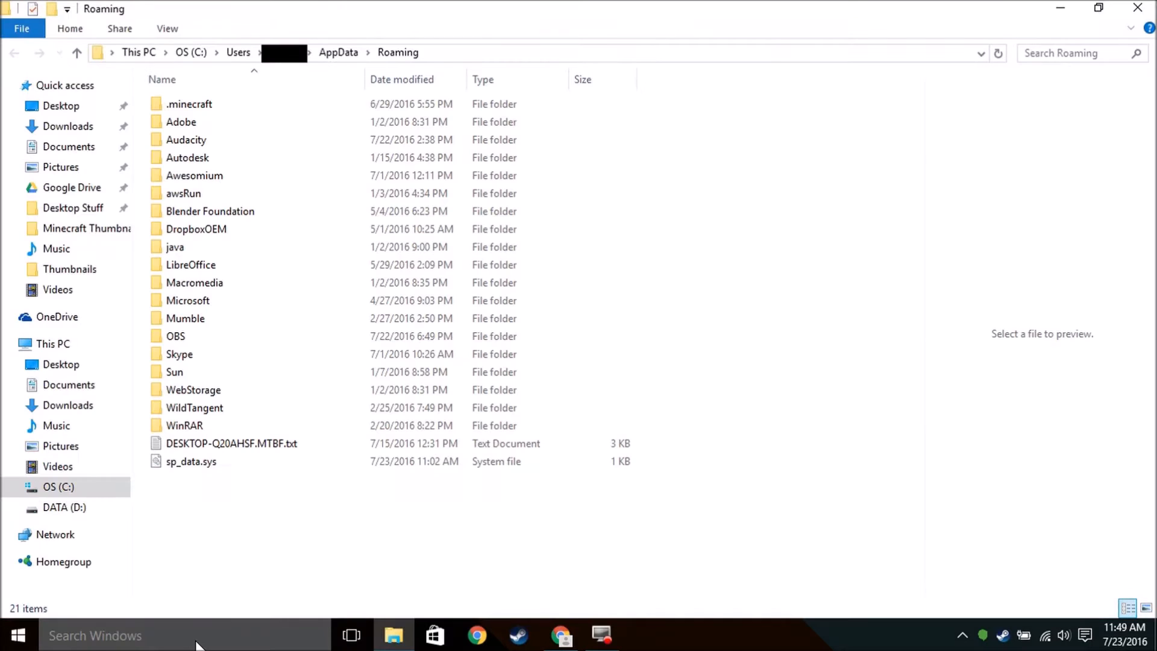
pyautogui.click(338, 52)
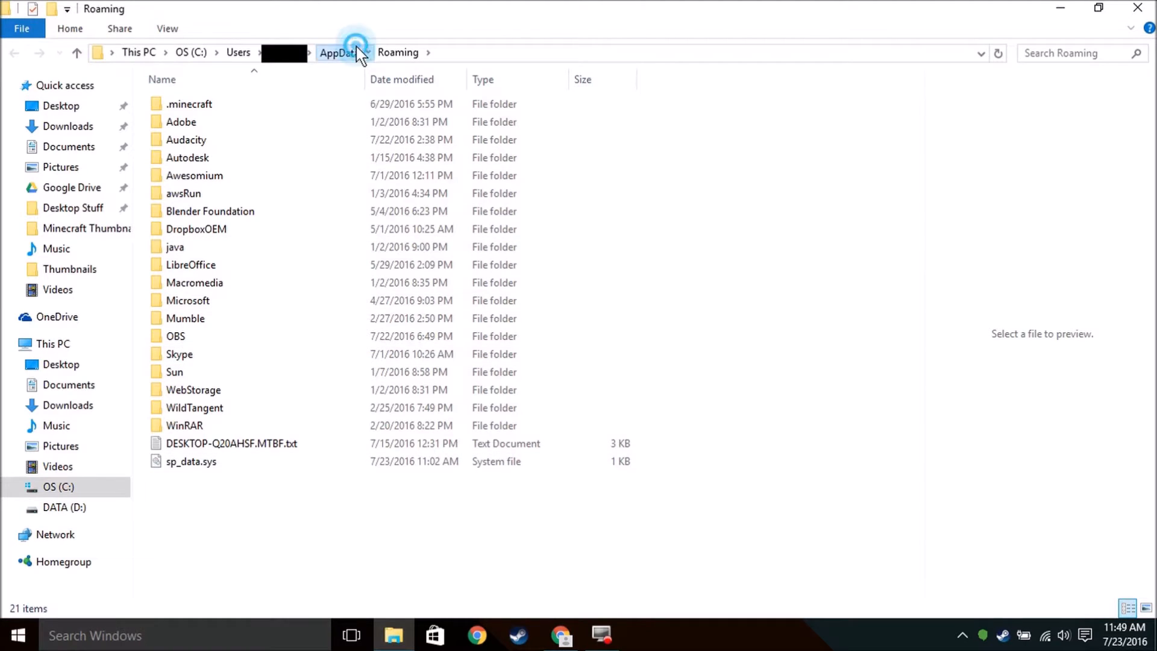
pyautogui.click(338, 53)
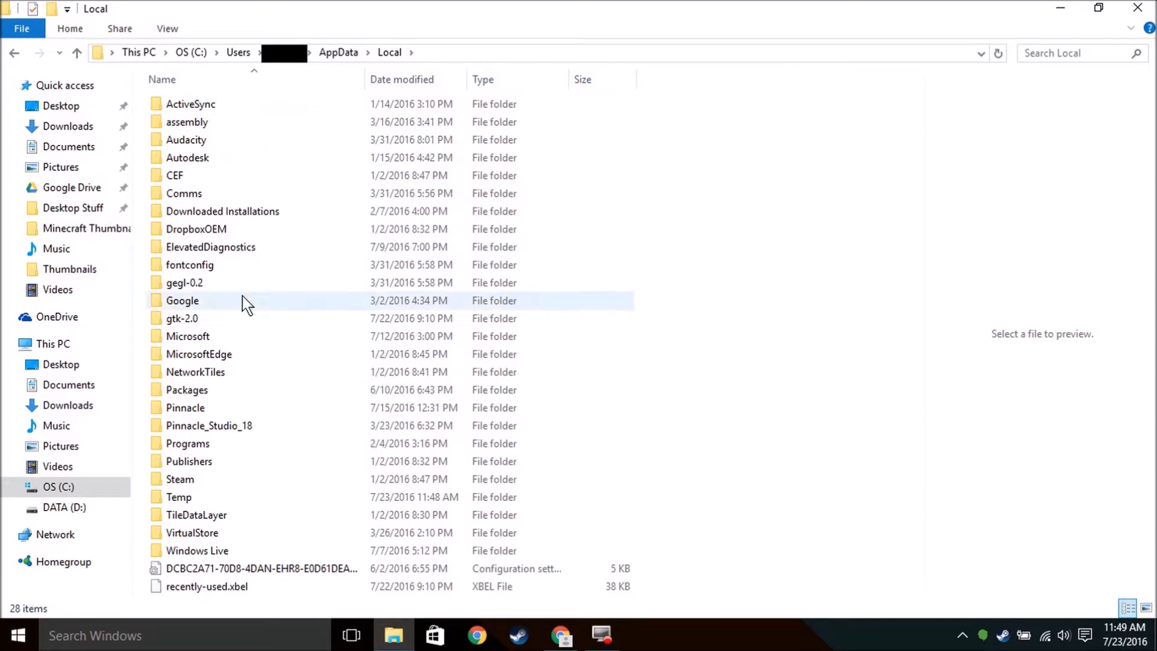
pyautogui.doubleClick(187, 443)
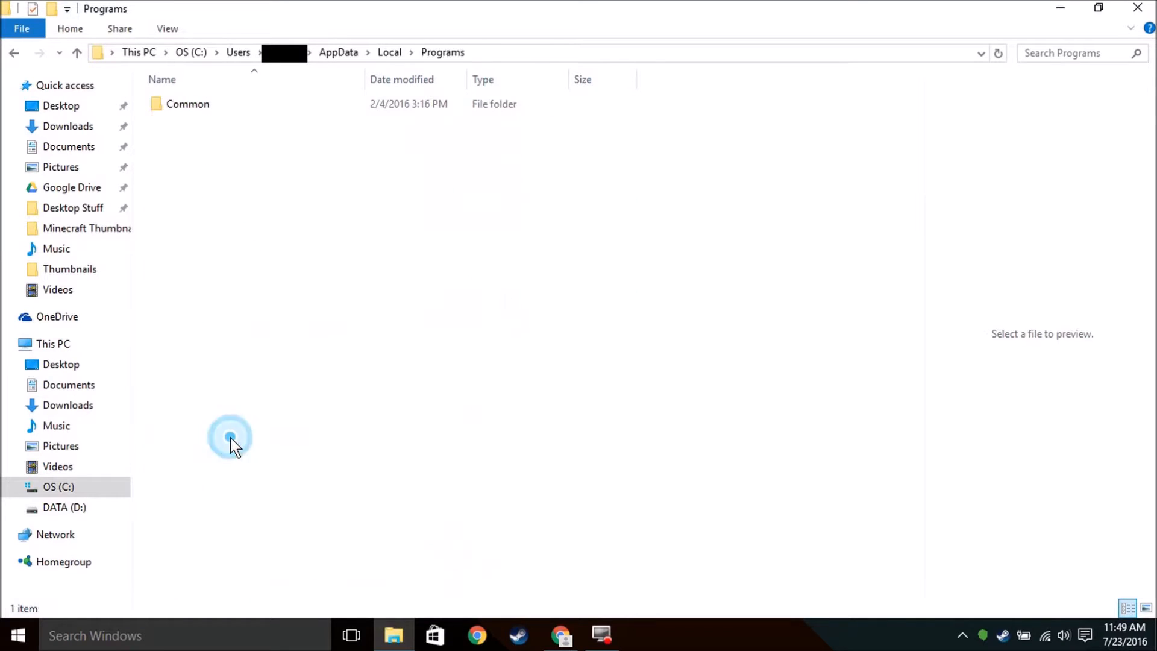
pyautogui.doubleClick(187, 103)
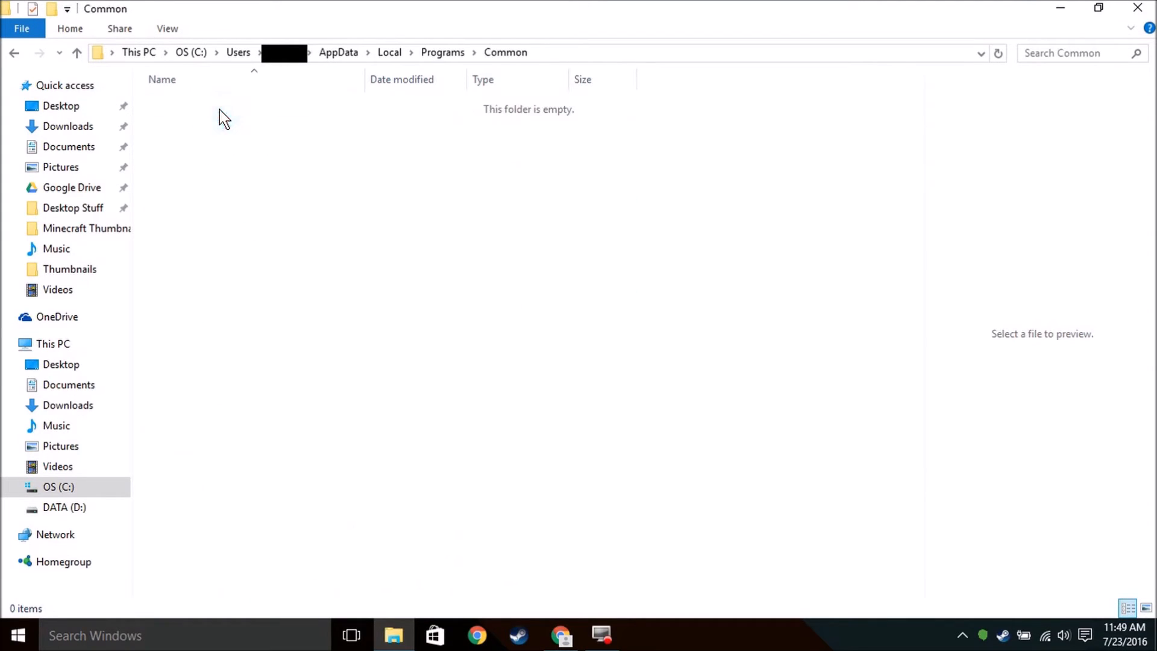
# Return to AppData\Local and enter the Packages folder listing installed app packages
pyautogui.click(389, 53)
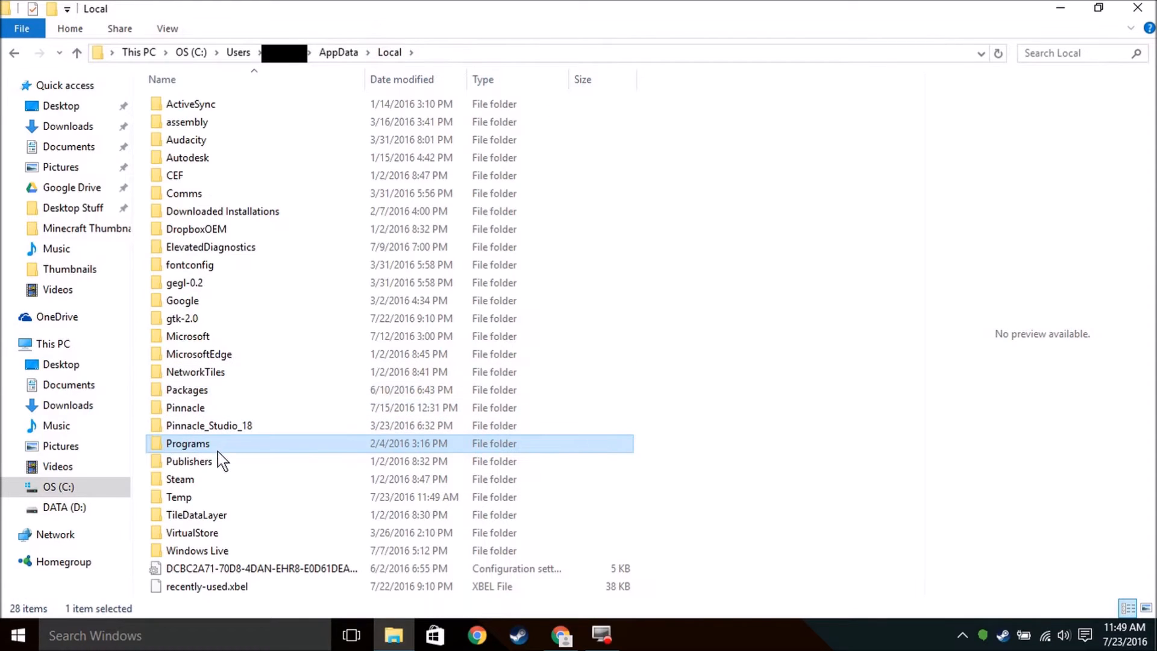
pyautogui.click(390, 52)
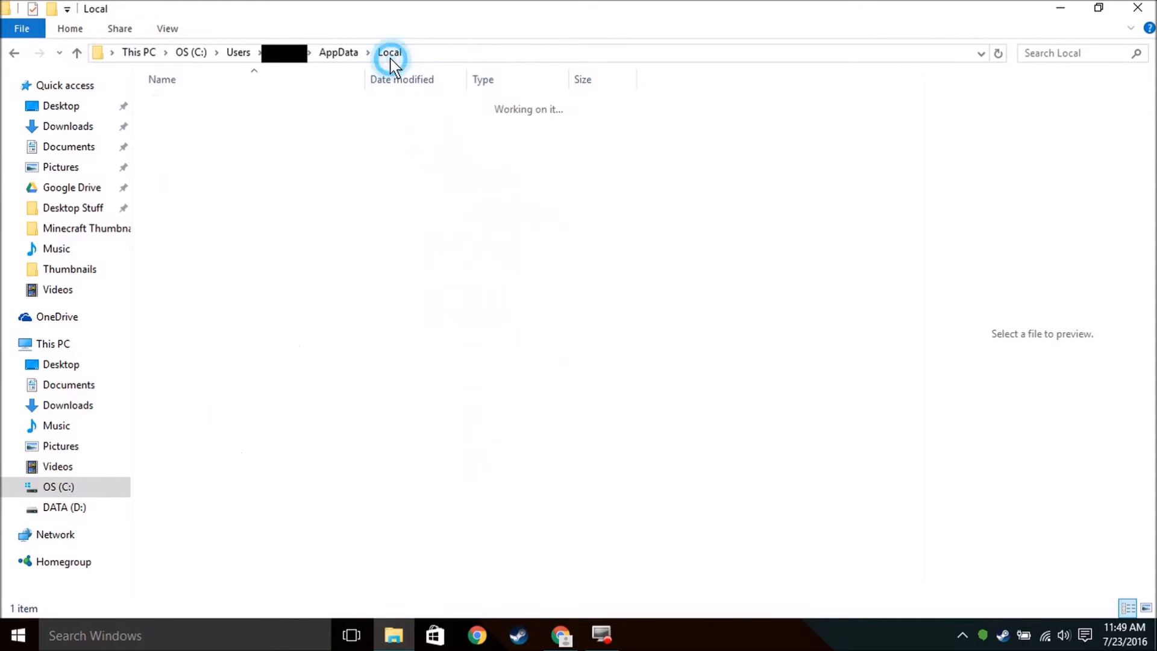
pyautogui.click(390, 53)
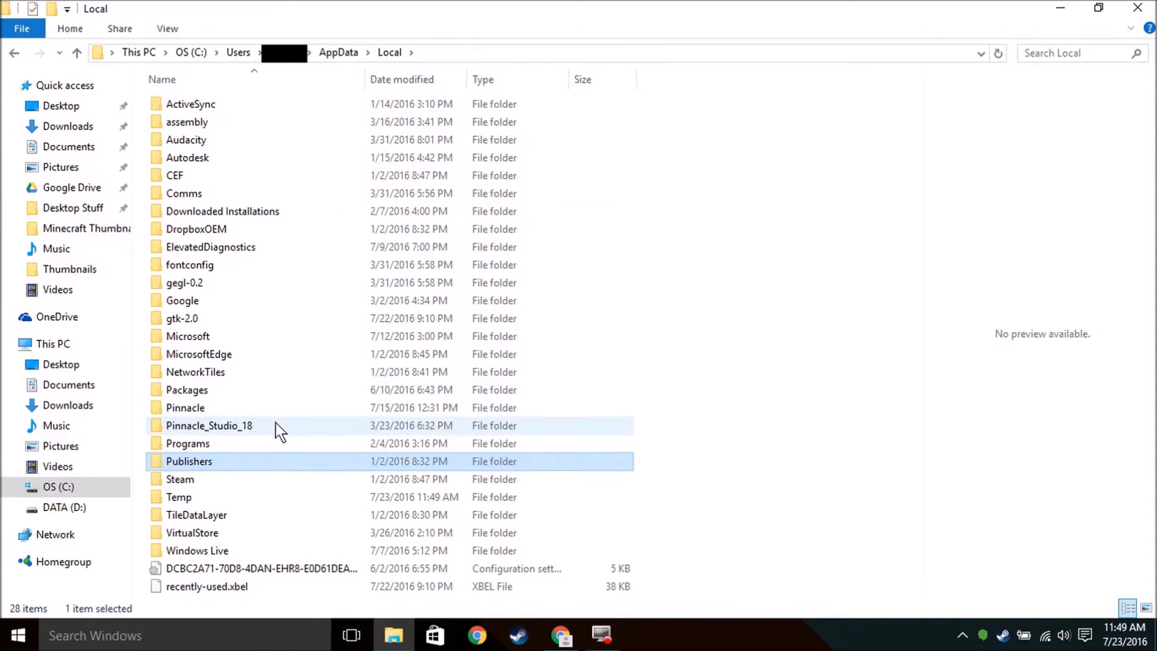
pyautogui.doubleClick(186, 390)
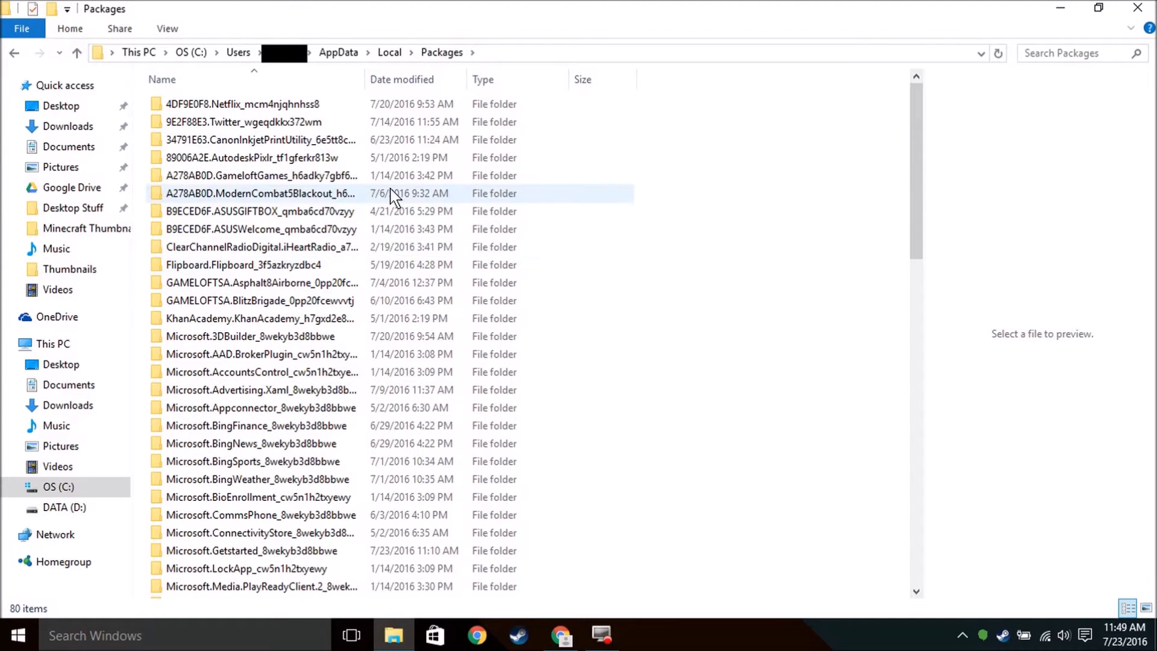
# Navigate into the Minecraft package's LocalState\games\com.mojang folder
pyautogui.write('minecraft')
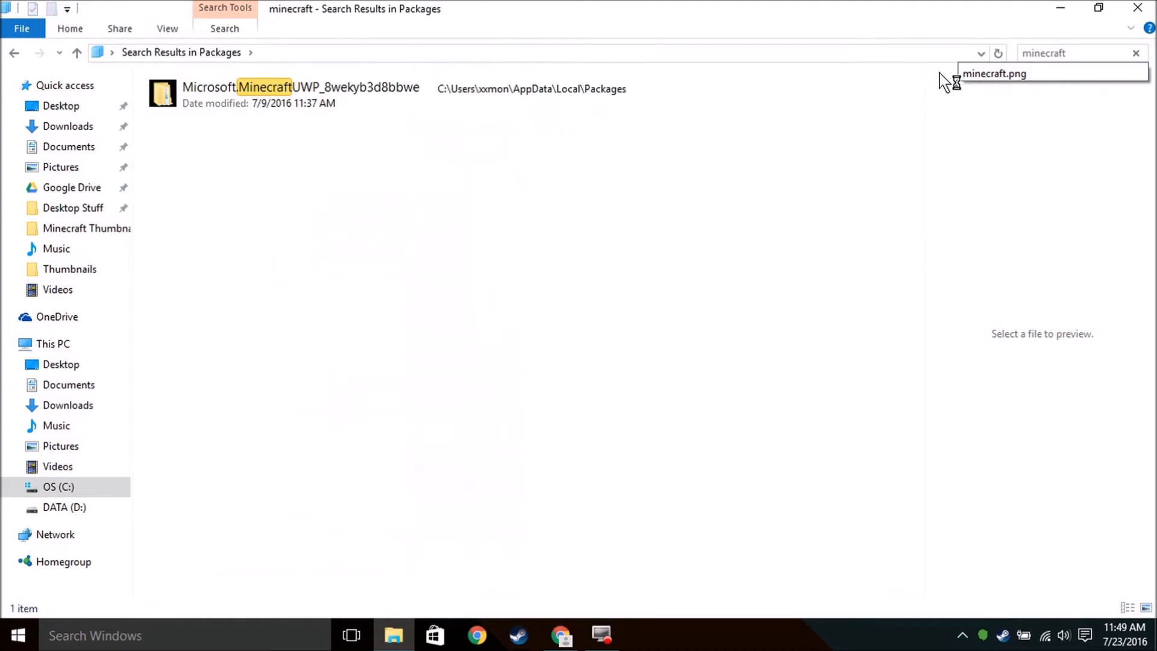
pyautogui.doubleClick(299, 88)
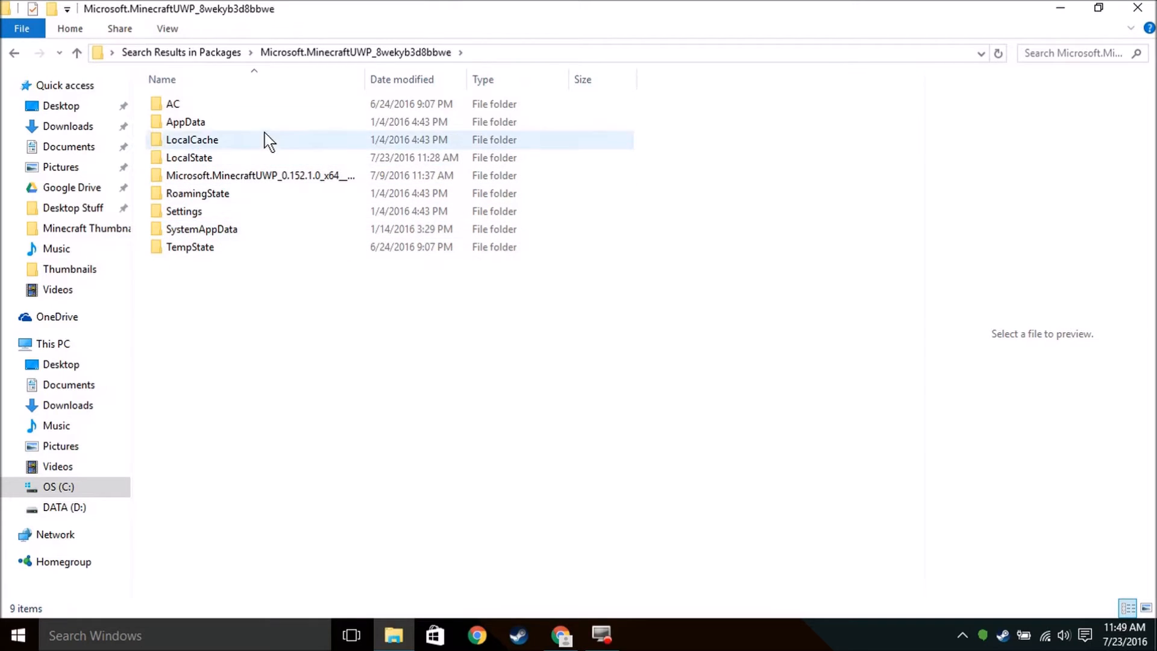
pyautogui.doubleClick(191, 140)
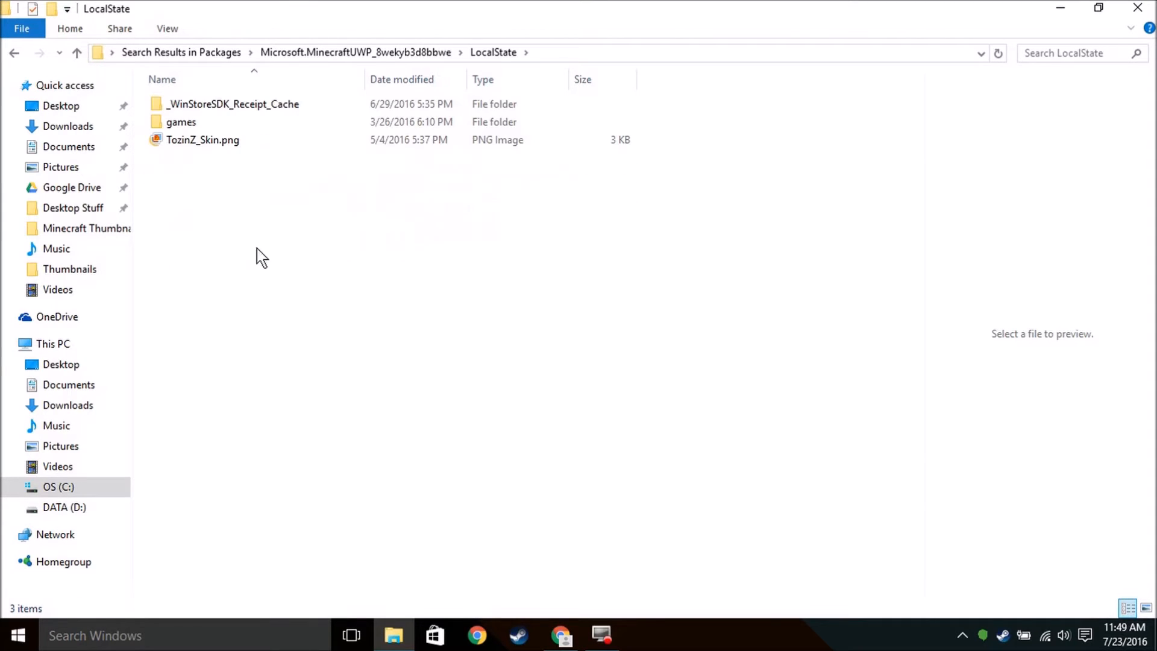
pyautogui.doubleClick(180, 121)
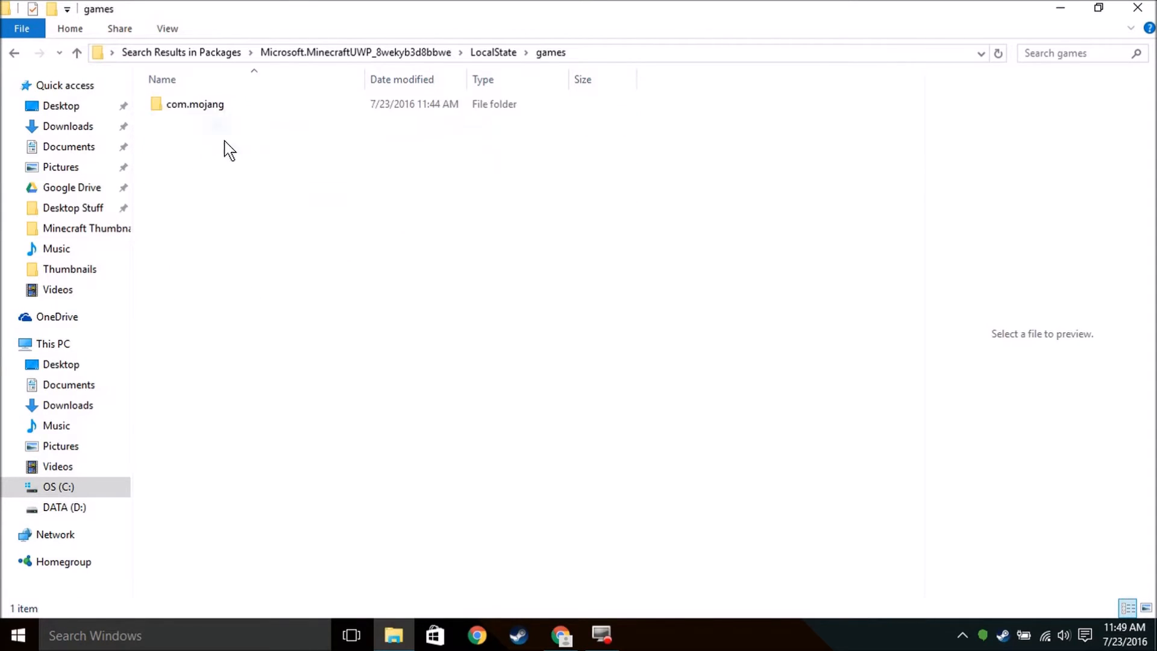
pyautogui.doubleClick(195, 103)
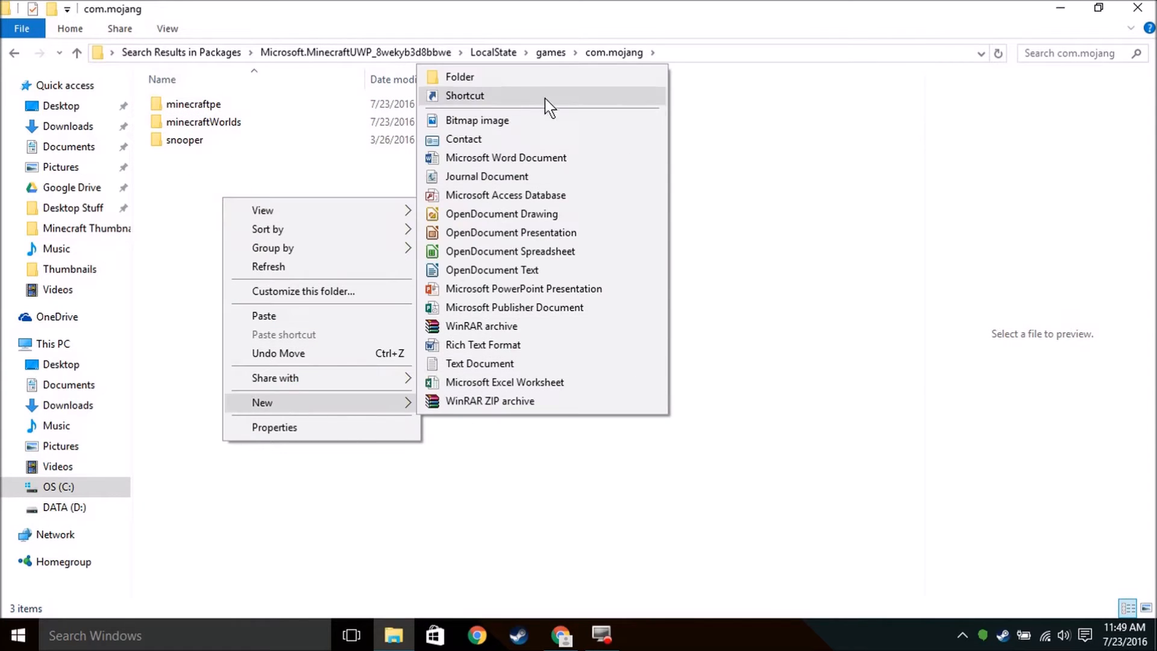
# Create a resource_packs folder in com.mojang and paste the texture pack inside it
pyautogui.click(459, 76)
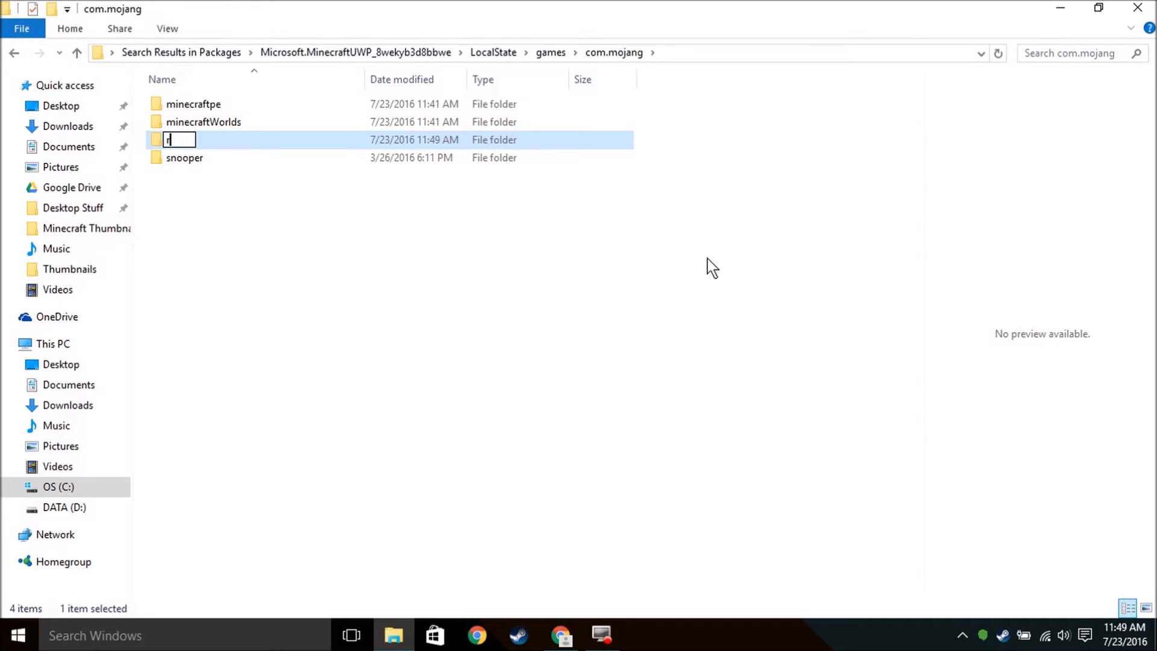
pyautogui.write('esource_pac')
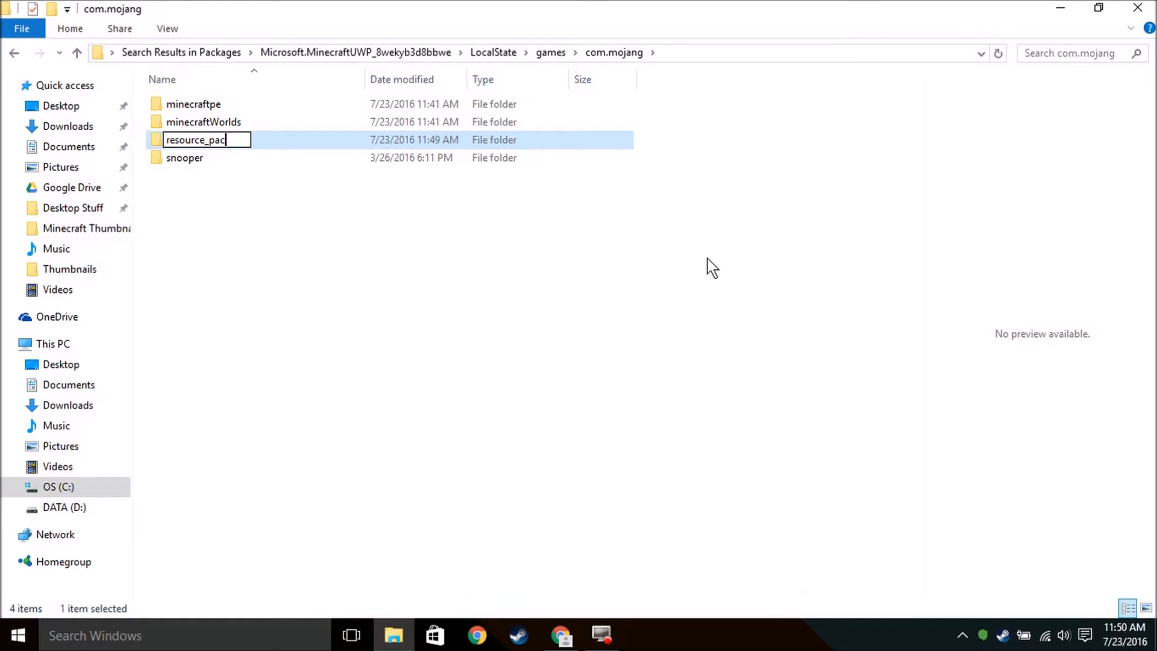
pyautogui.write('ks')
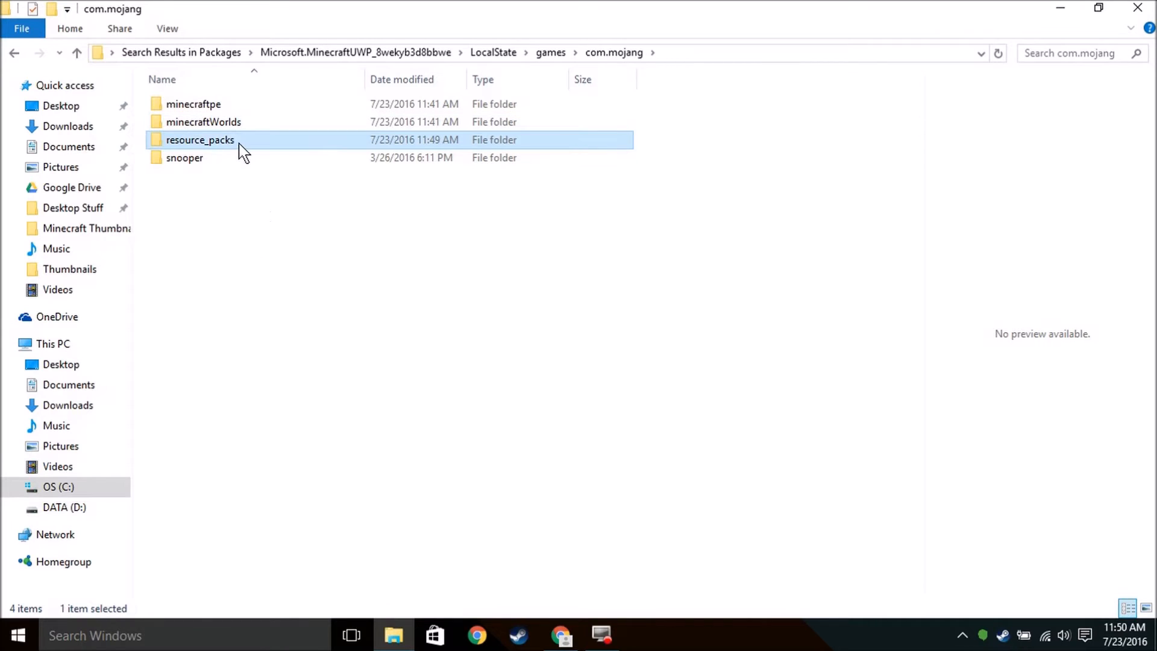
pyautogui.rightClick(289, 118)
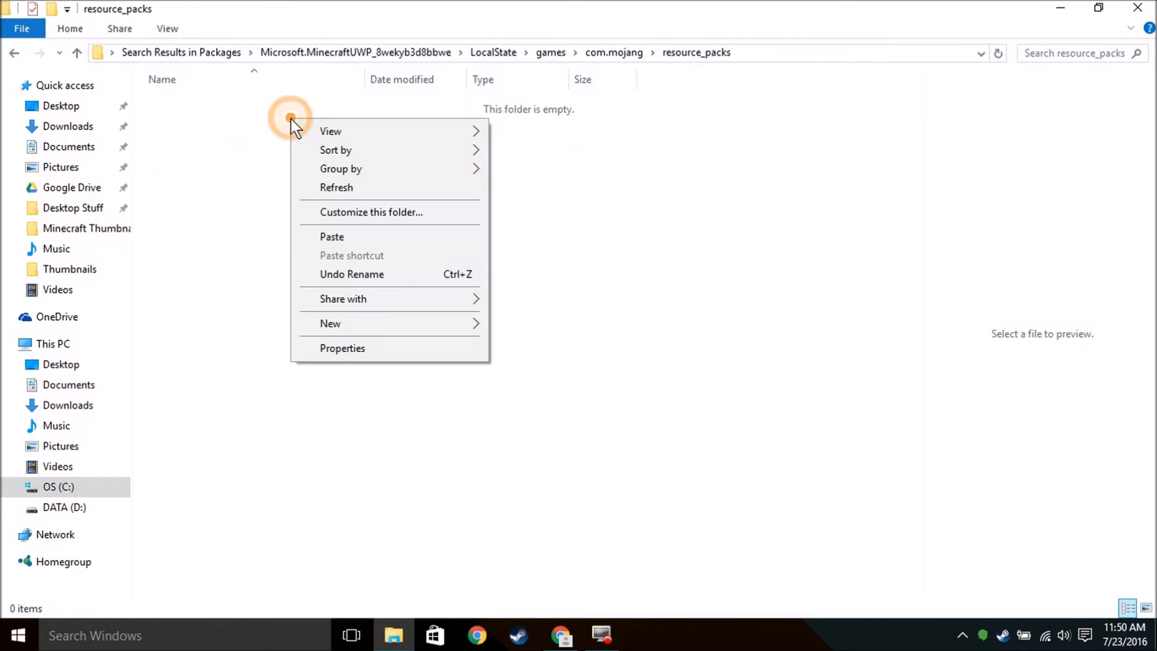
pyautogui.click(336, 238)
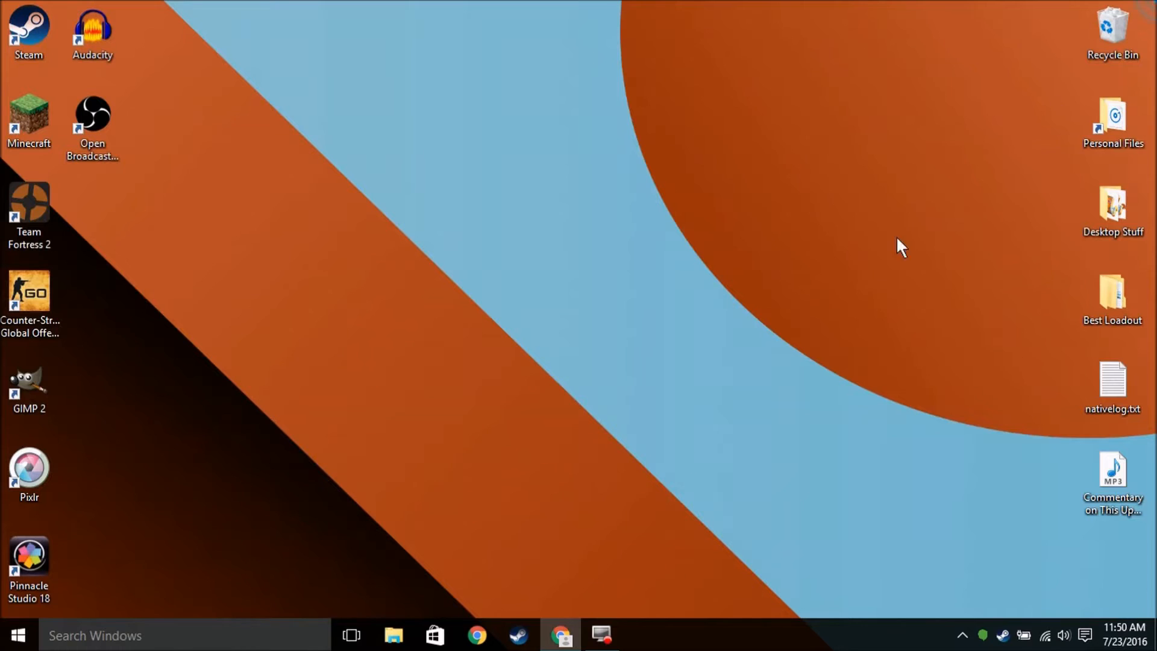
# Launch Minecraft, confirm Soartex/Faithful is selected under Texture Packs, and return to the title screen
pyautogui.write('minec')
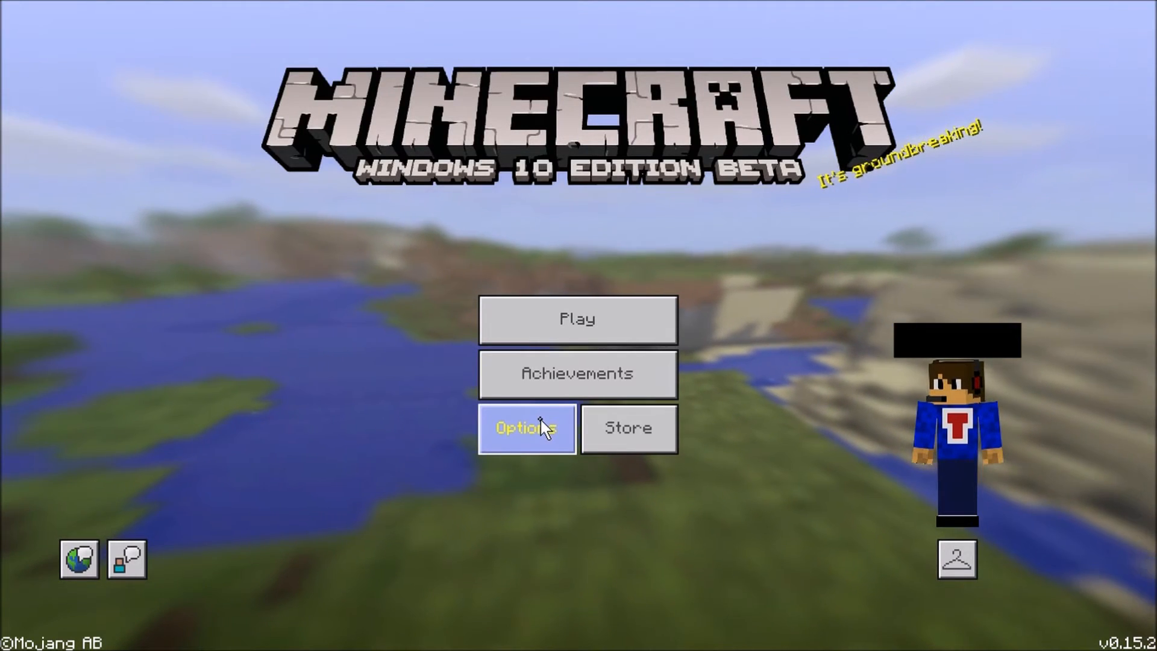
pyautogui.click(526, 429)
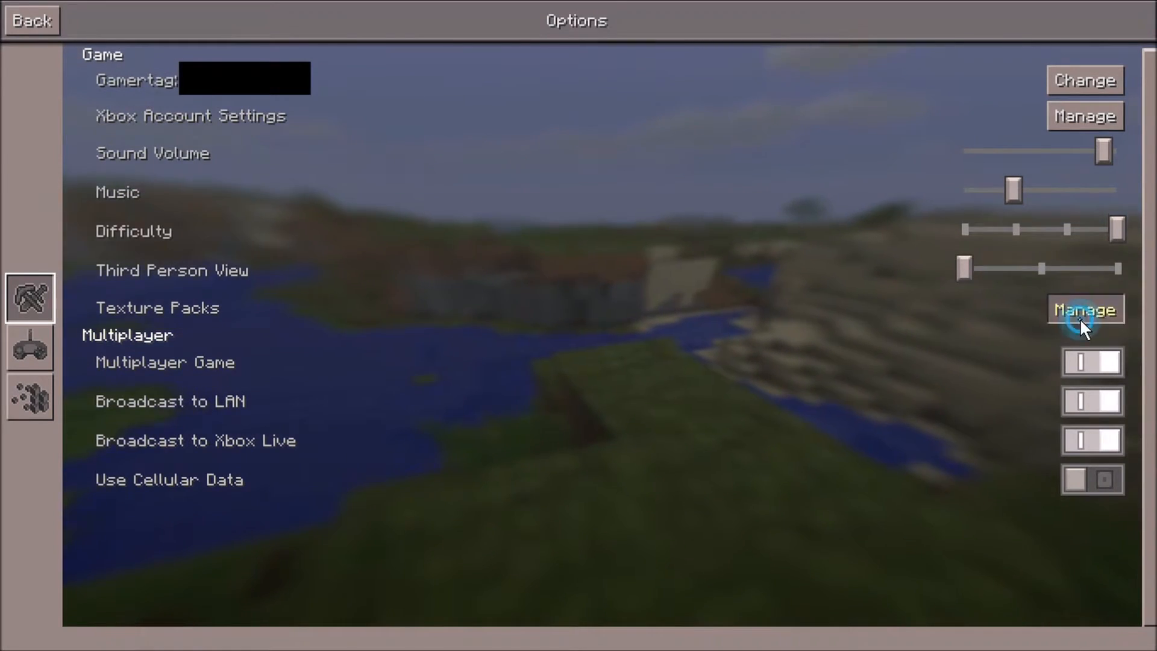
pyautogui.click(1085, 308)
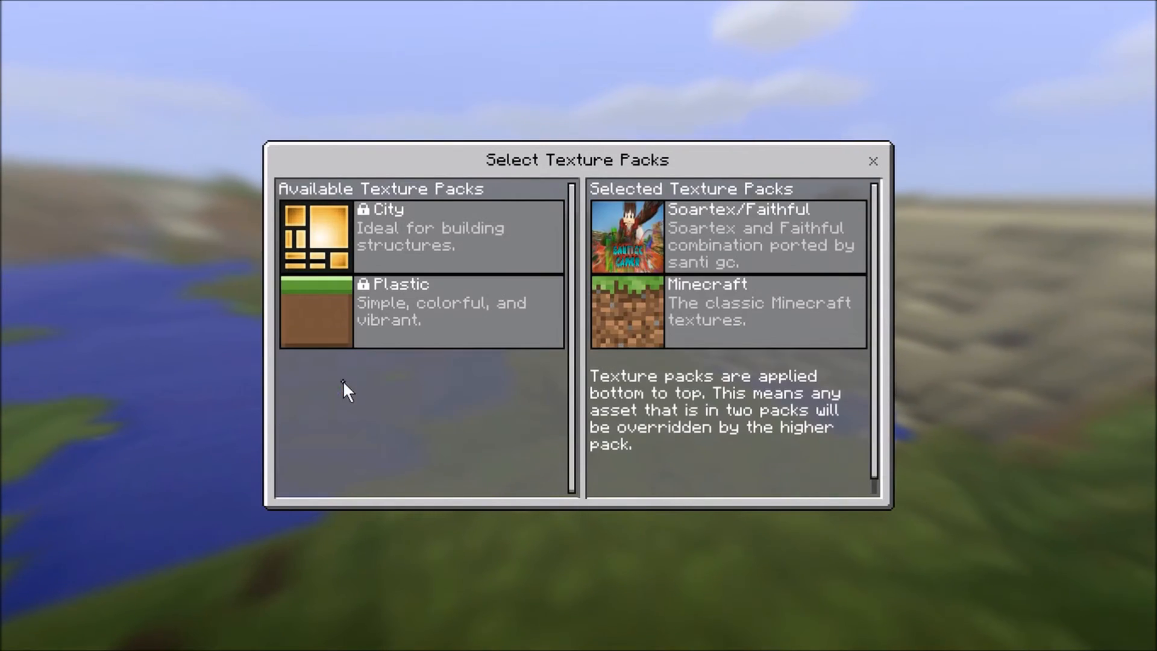
pyautogui.click(874, 161)
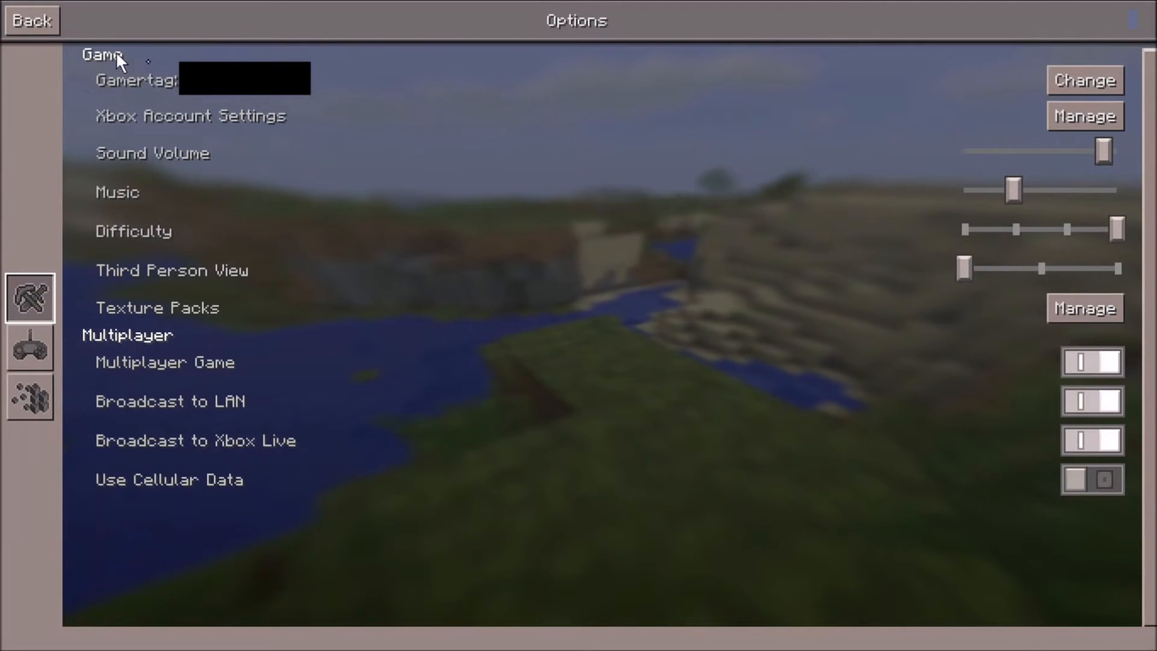
pyautogui.click(30, 20)
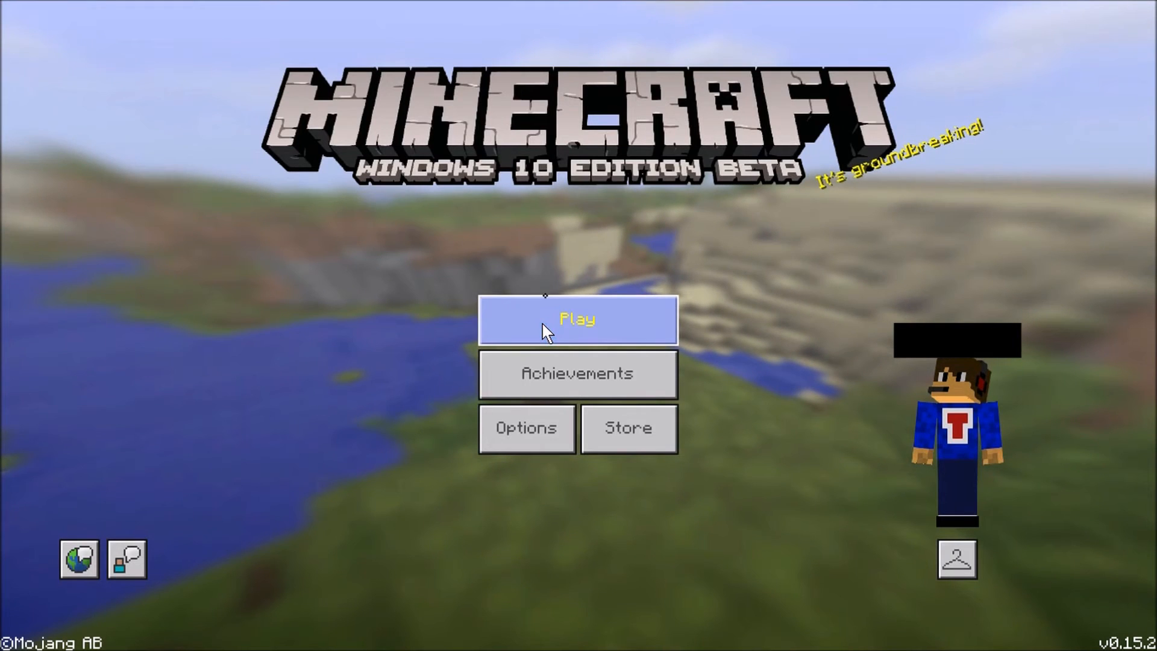
# Play a world to view terrain rendered with the Soartex/Faithful textures
pyautogui.click(579, 320)
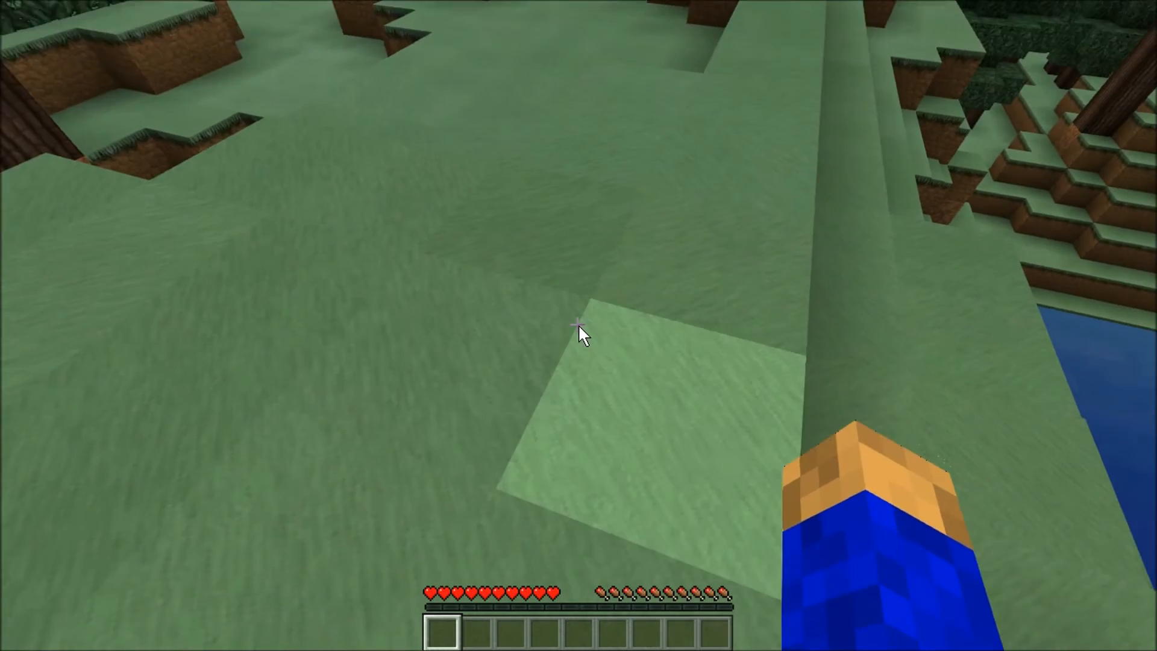
pyautogui.moveTo(579, 330)
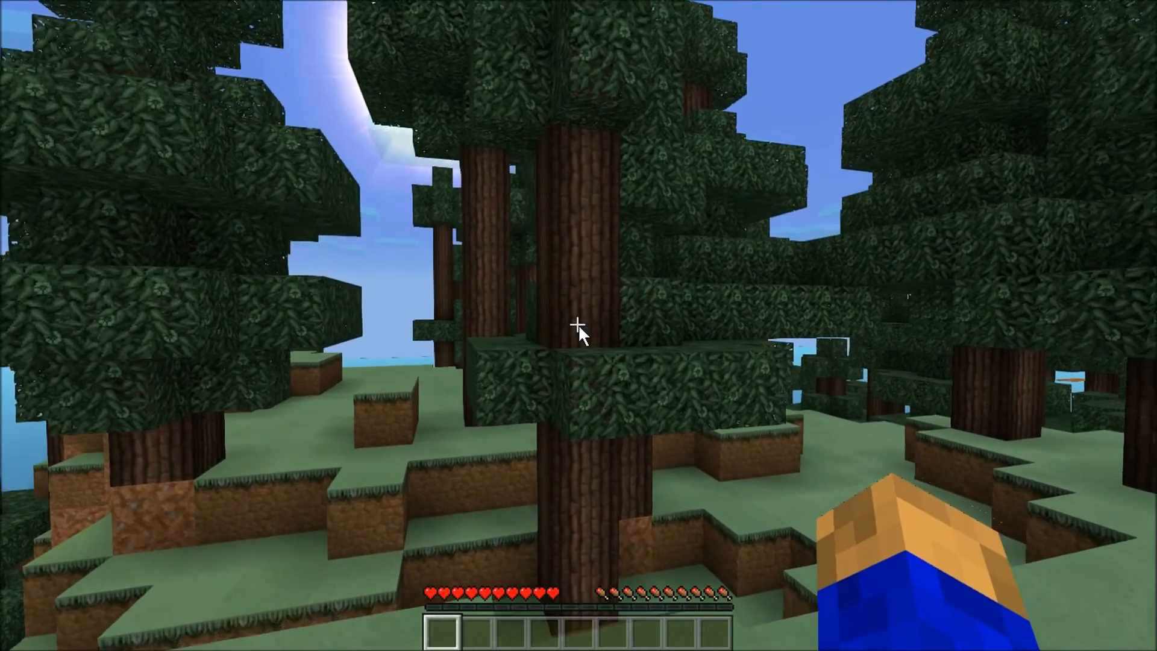
pyautogui.moveTo(578, 329)
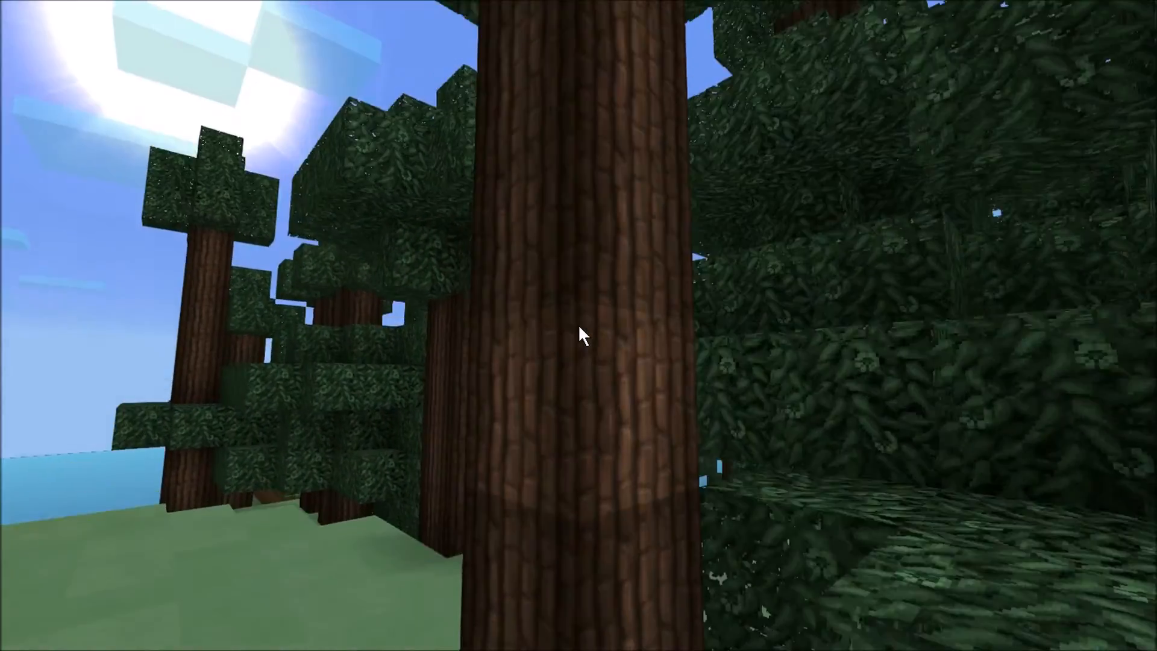
pyautogui.moveTo(579, 336)
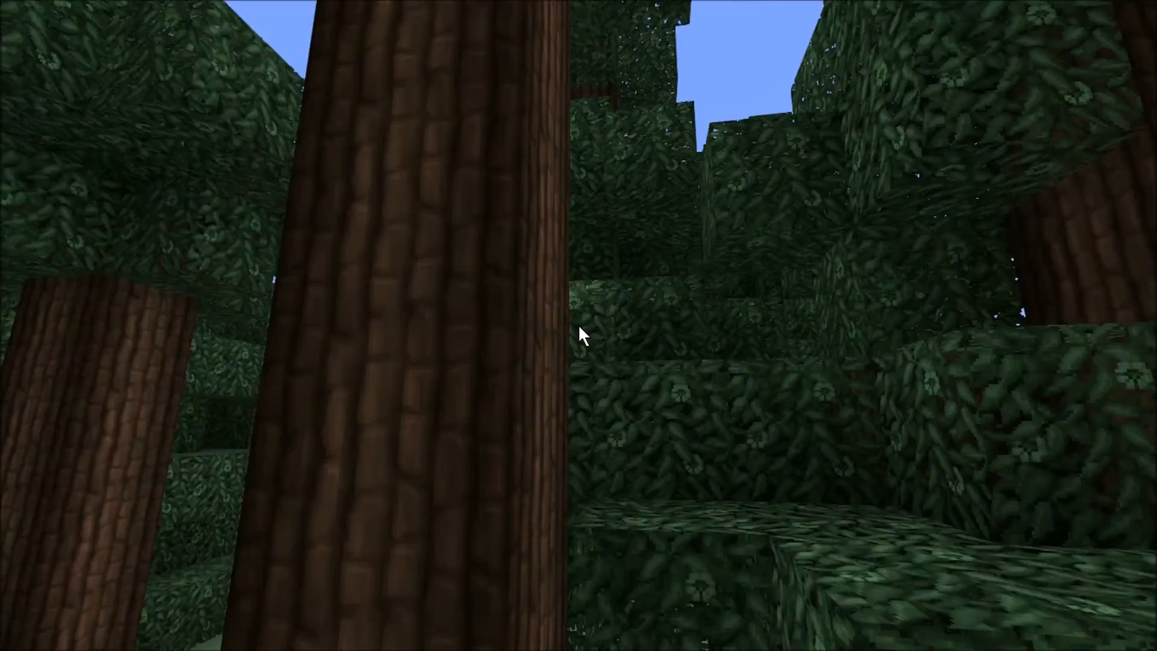
pyautogui.moveTo(579, 334)
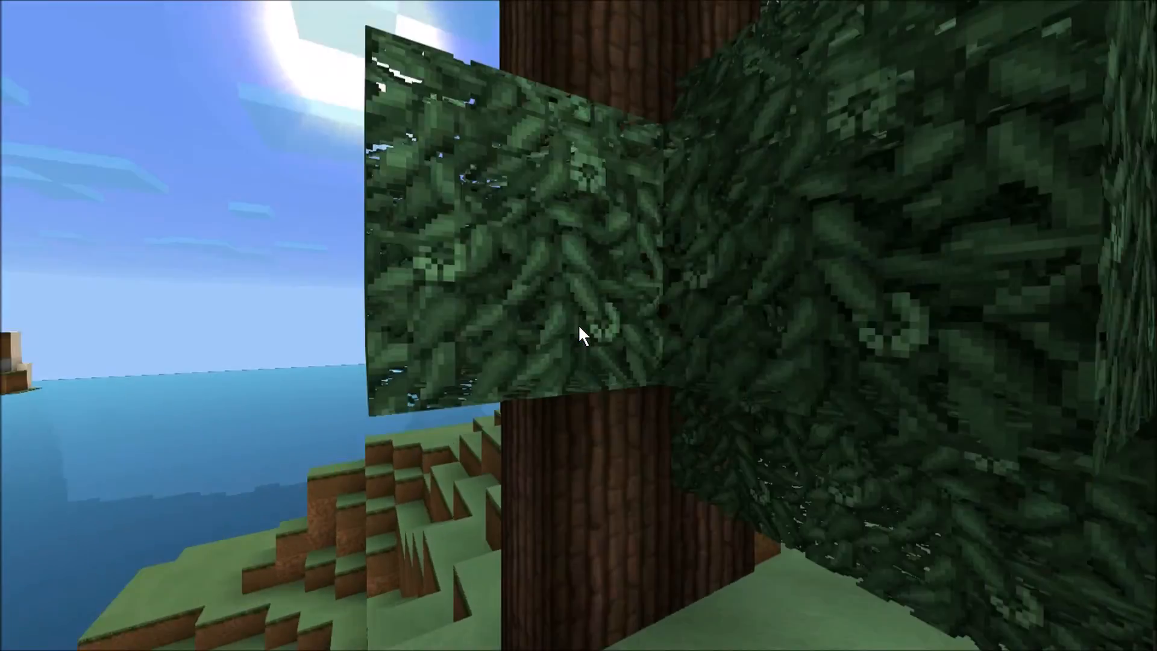
pyautogui.moveTo(579, 333)
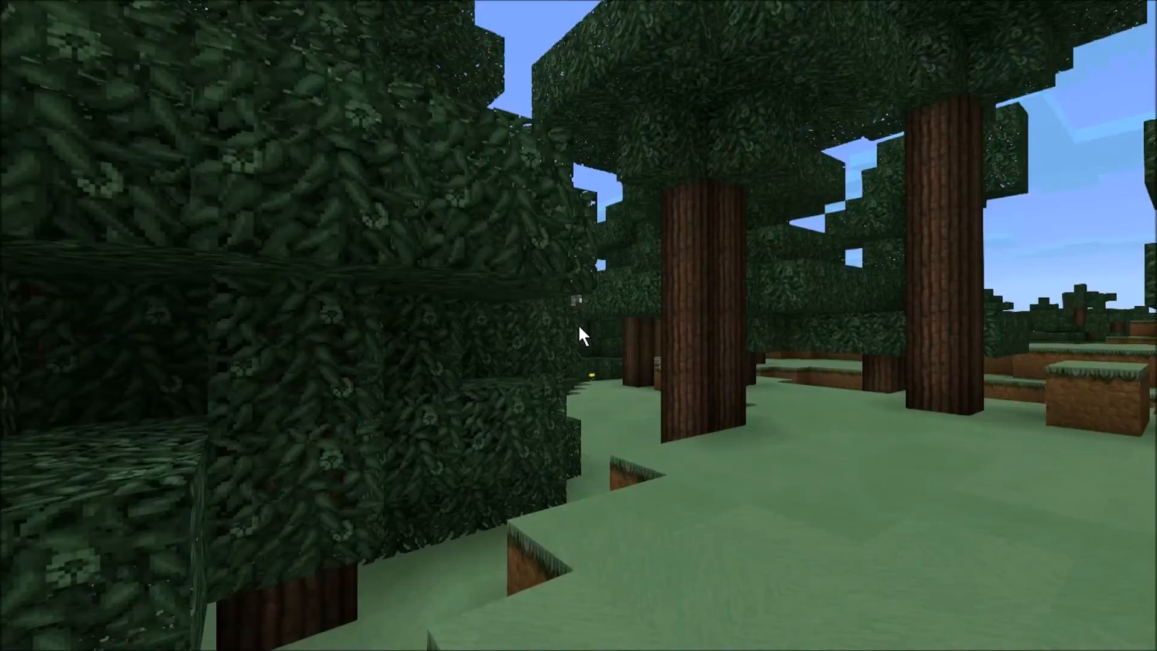
pyautogui.moveTo(579, 335)
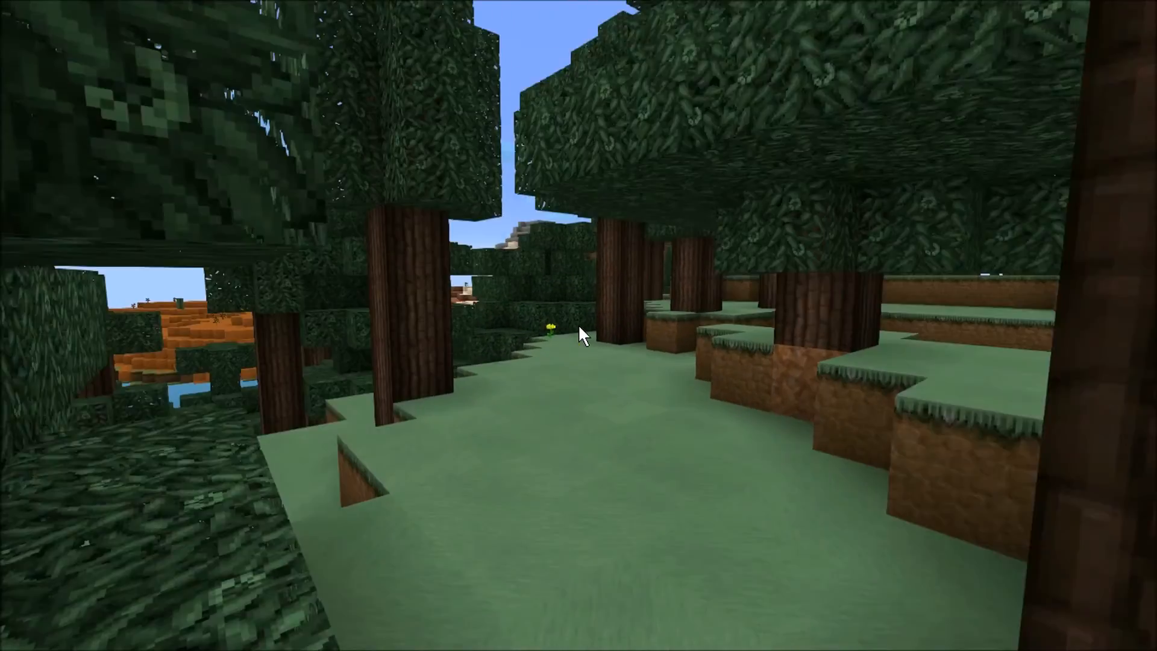
pyautogui.moveTo(579, 334)
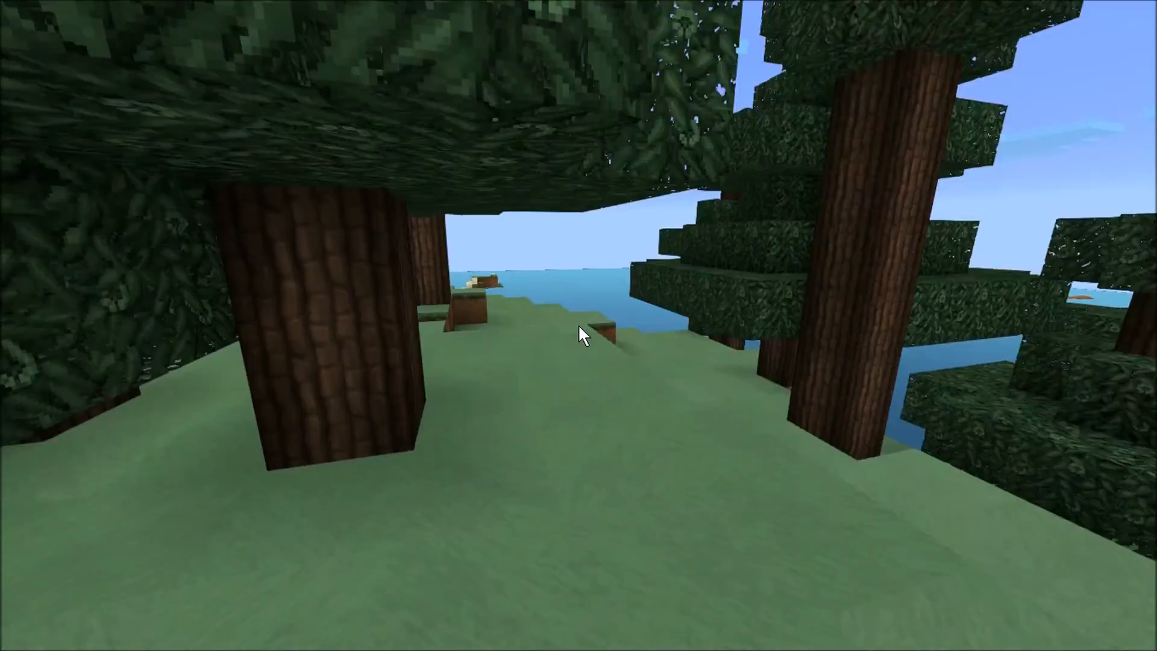